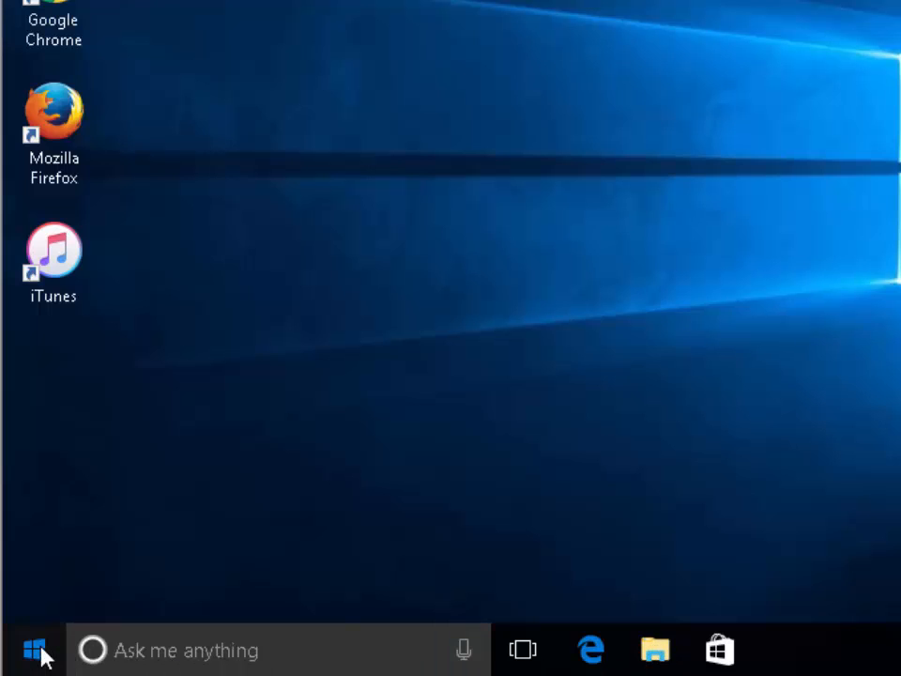
Step: Launch File Explorer from the Start menu to show Quick access
left_click(35, 643)
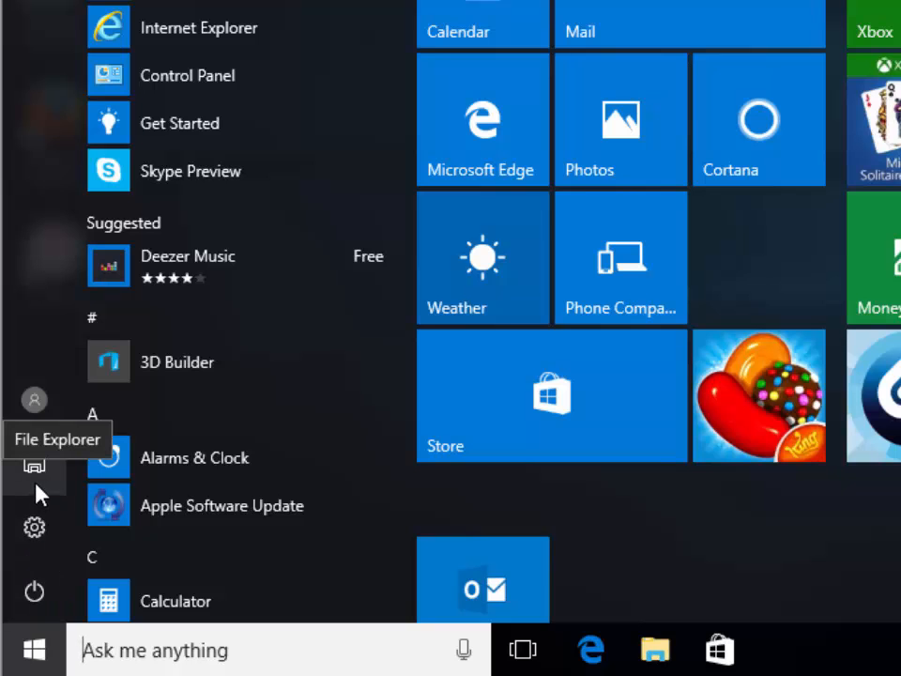
left_click(33, 465)
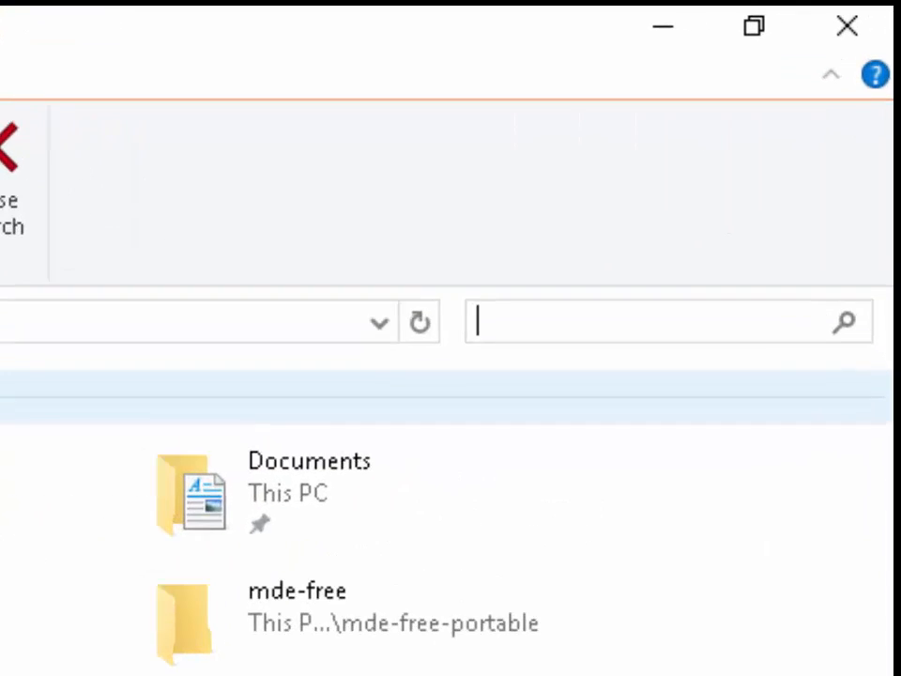
Step: Search Quick access for '*.jpg' to list the Pic JPEG images
type("*.")
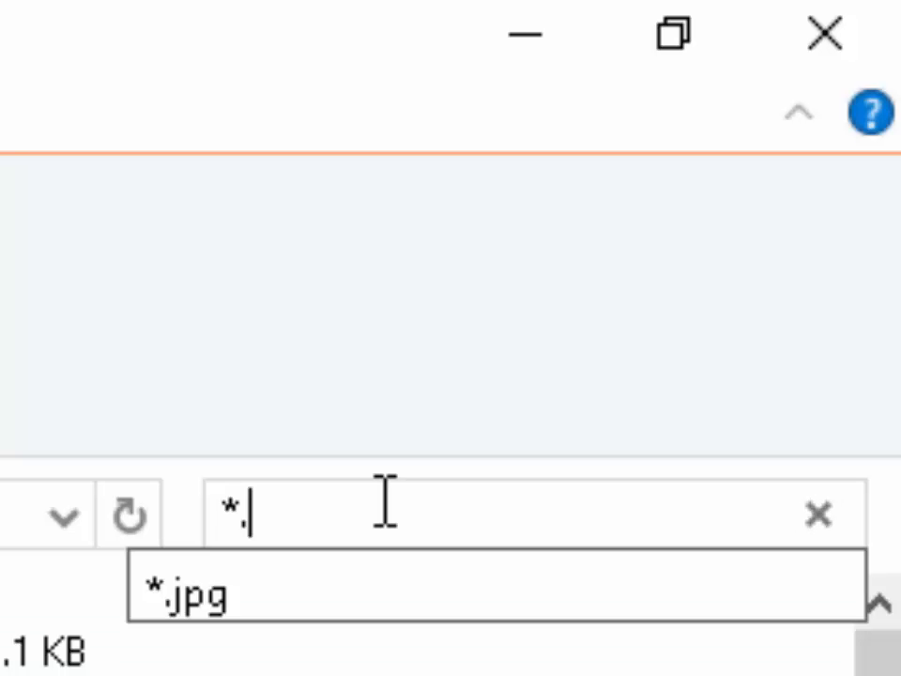
type("jpg")
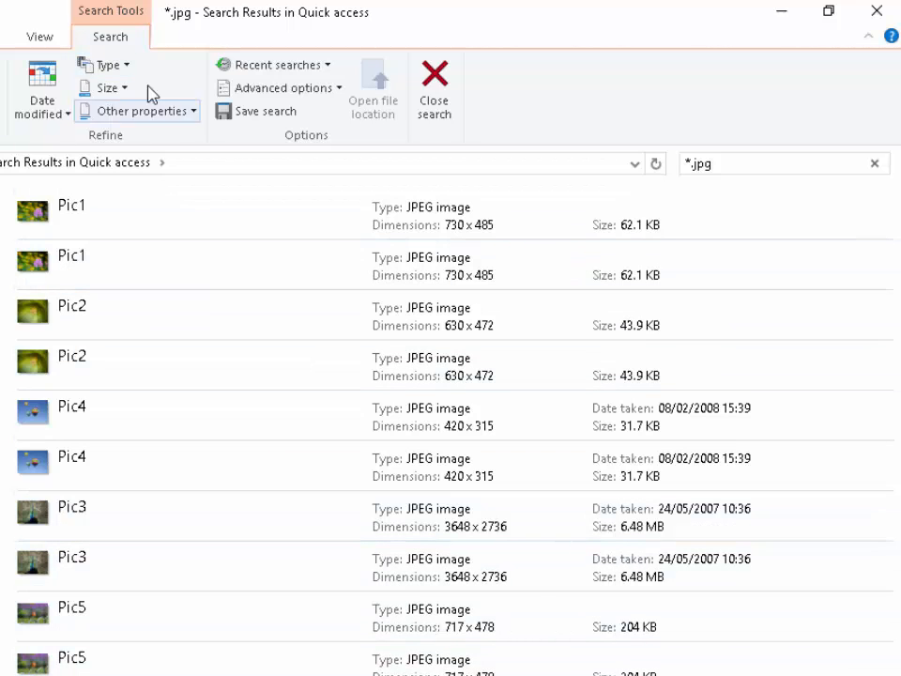
Step: Switch the '*.jpg' results layout to Large icons from the View tab
left_click(36, 36)
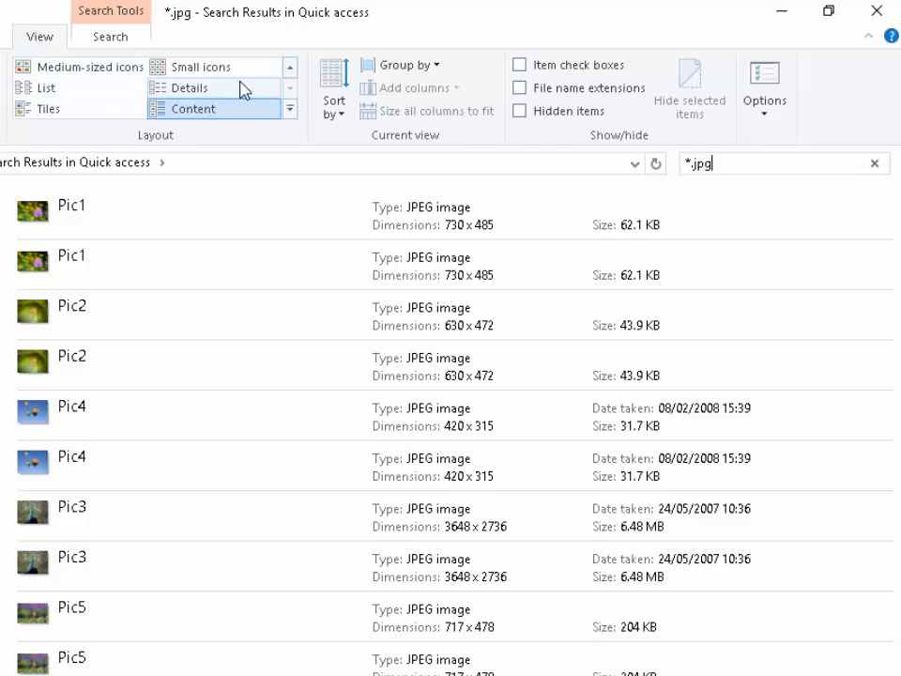
left_click(203, 67)
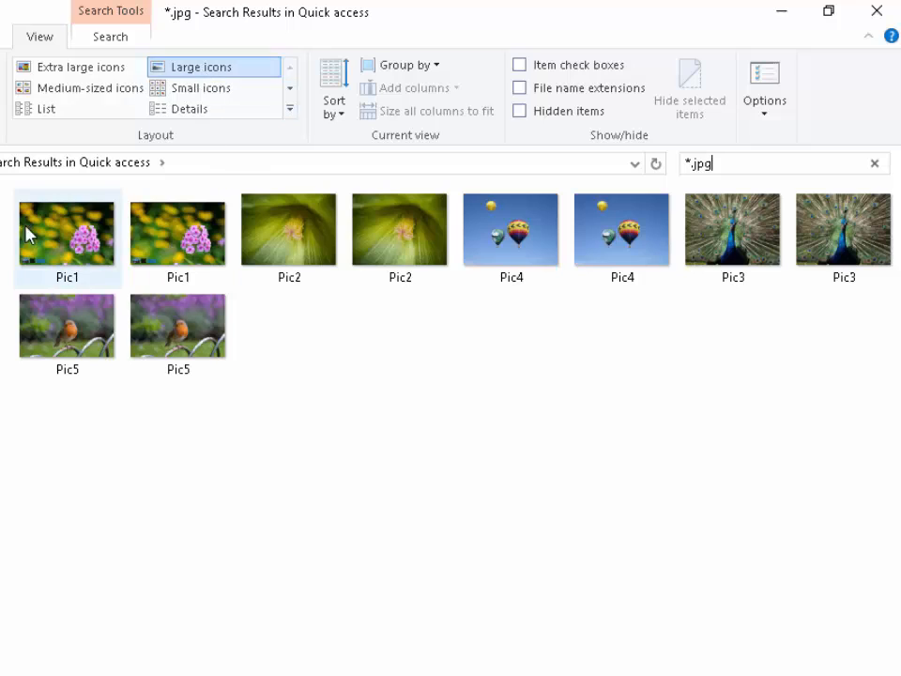
left_click(511, 230)
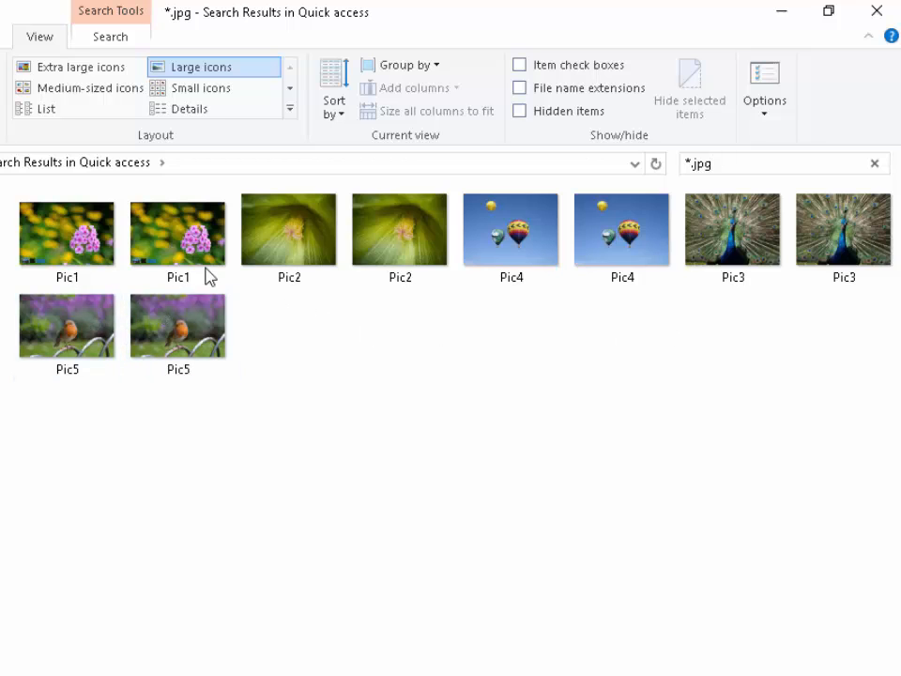
mouse_move(551, 356)
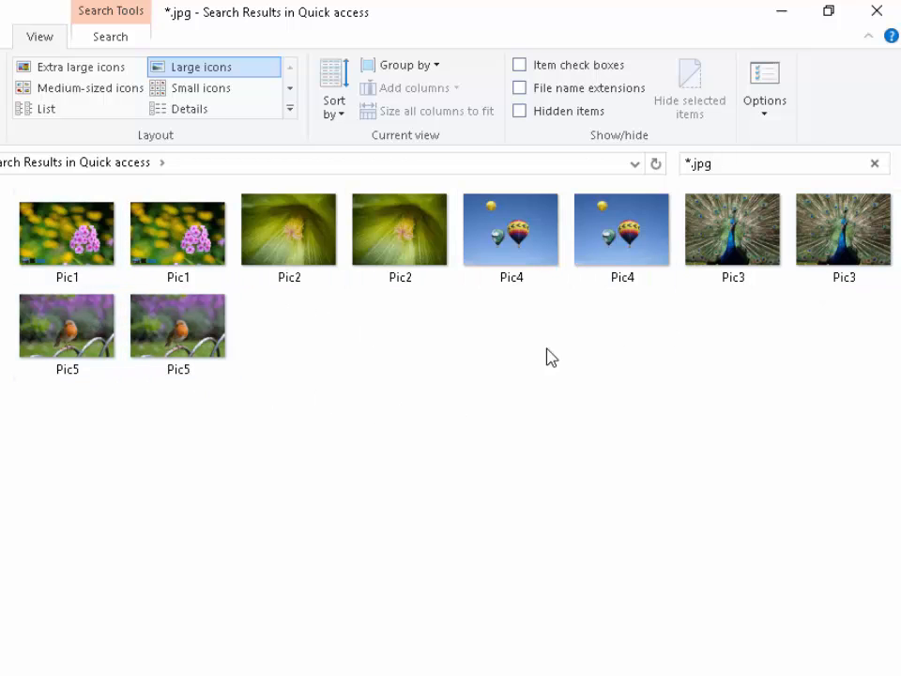
left_click(179, 324)
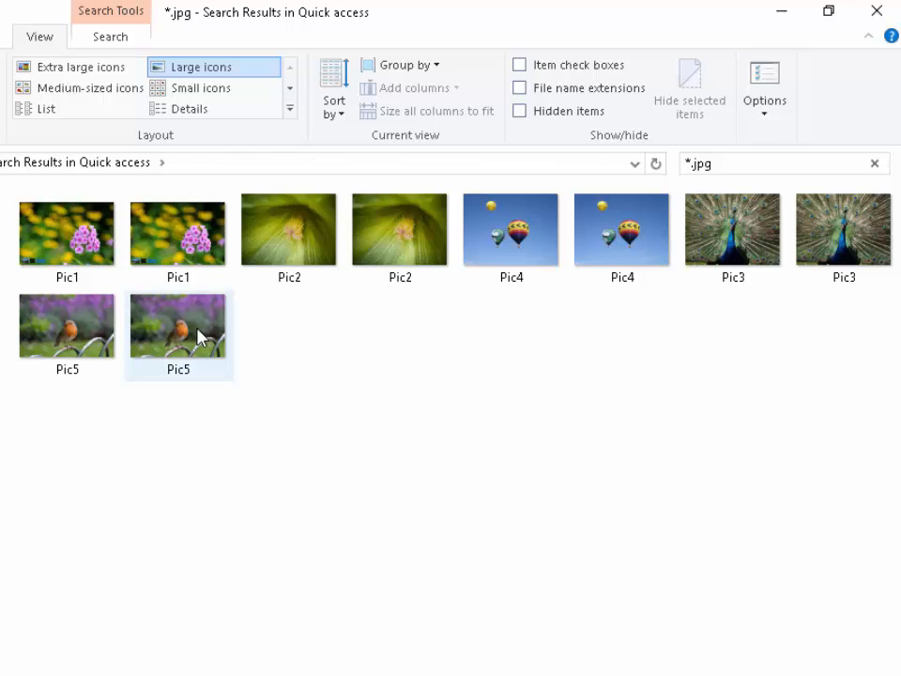
double_click(178, 324)
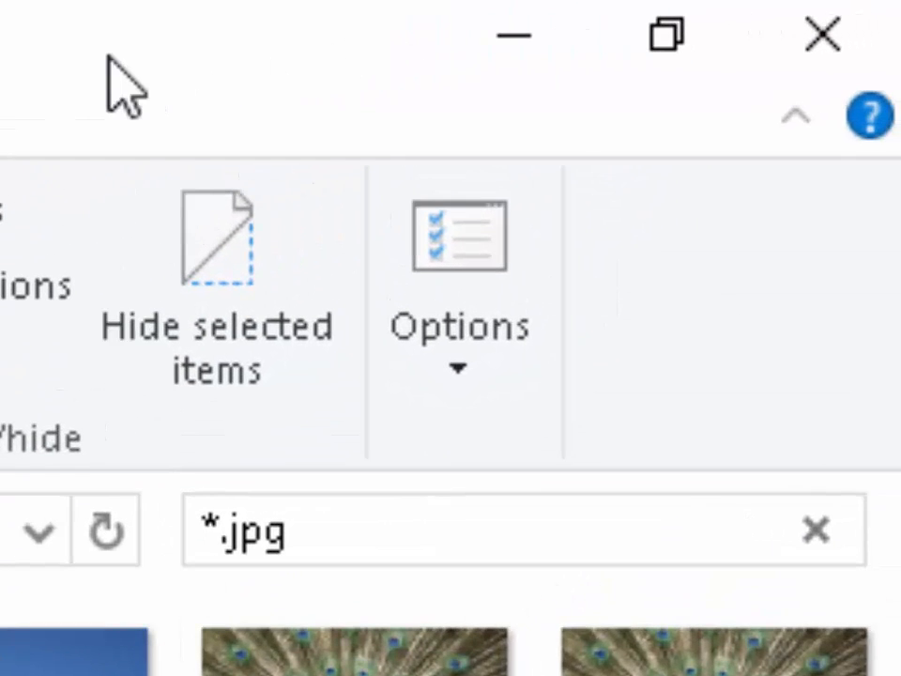
Step: Change the search extension to bmp, then gif, then png
left_click(319, 539)
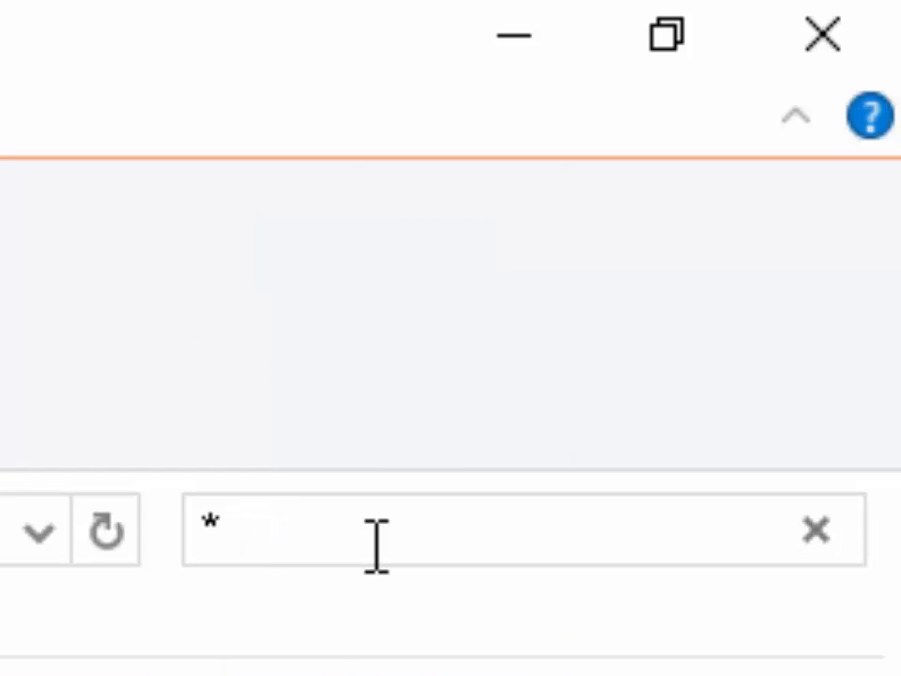
type(".b")
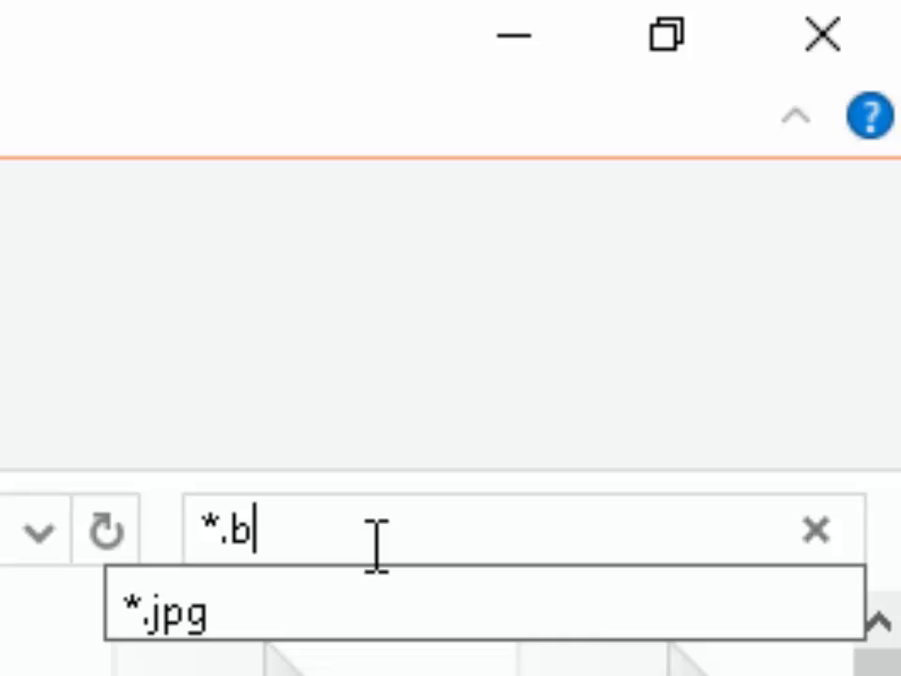
type("mp")
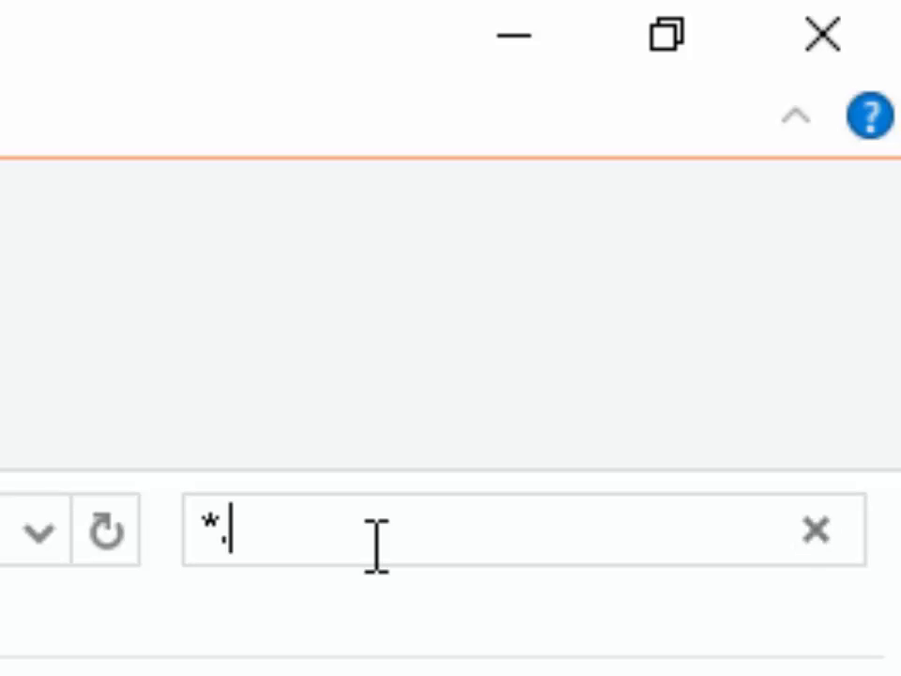
type("gif")
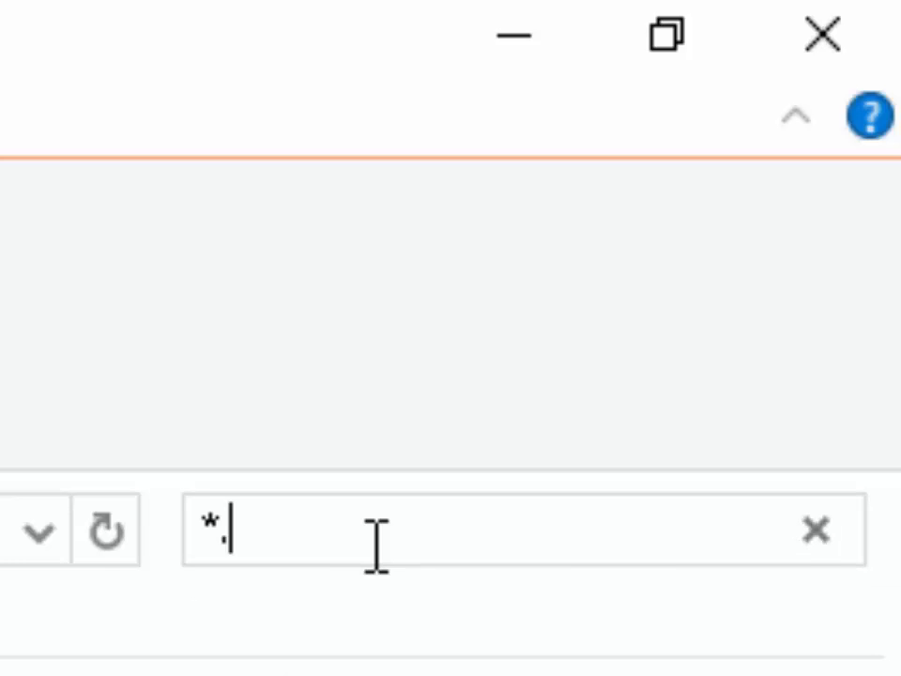
type("png")
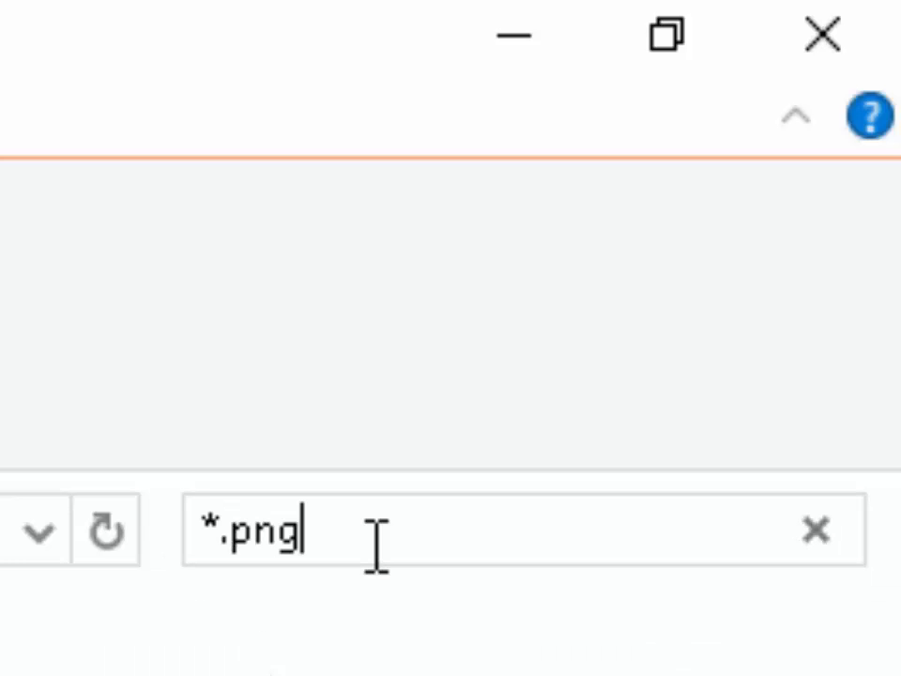